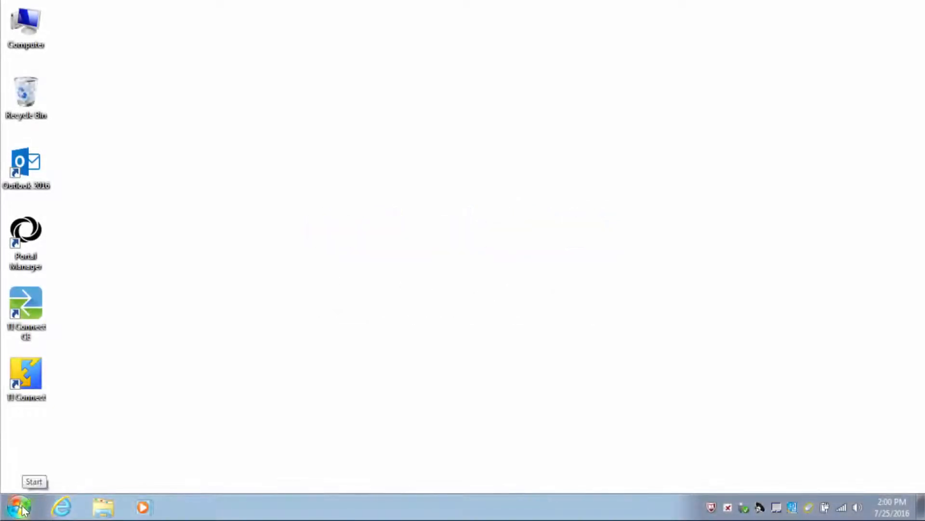
# Launch Outlook 2016 from the Microsoft Office 2016 group under All Programs
pyautogui.click(23, 506)
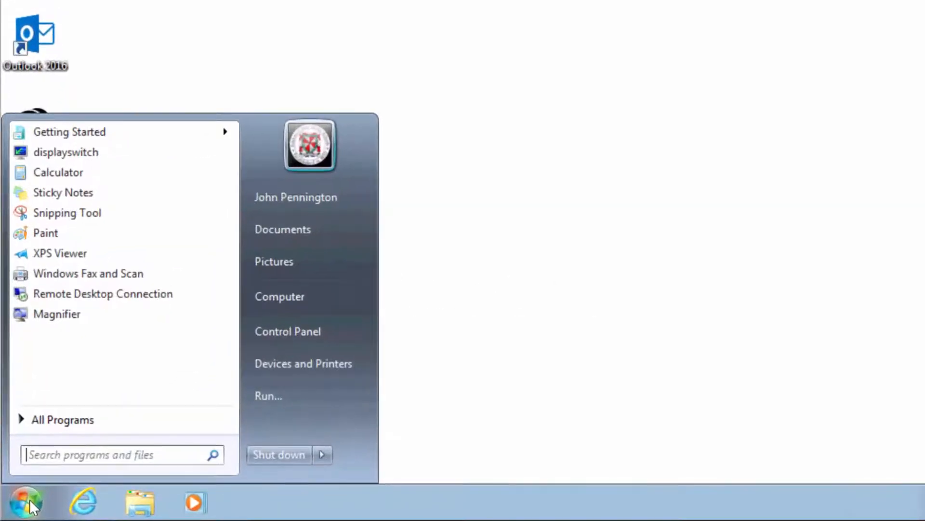
pyautogui.moveTo(89, 454)
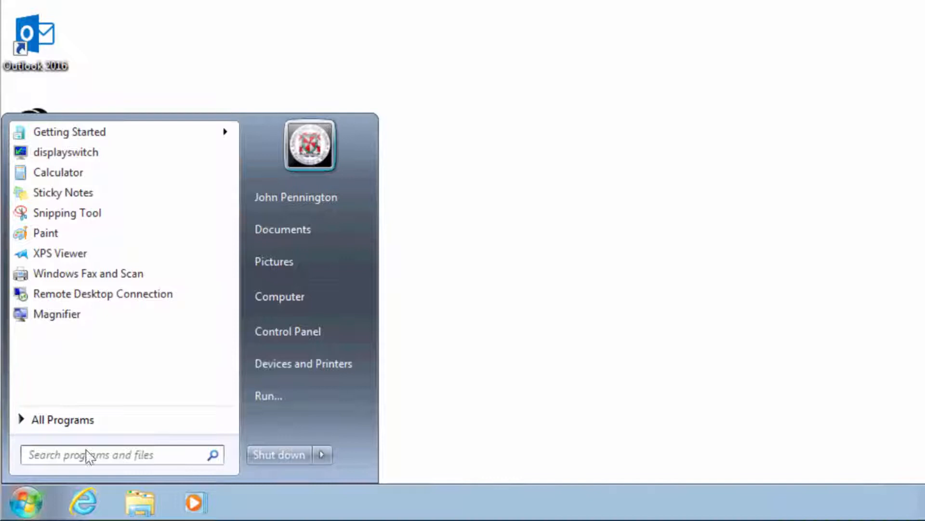
pyautogui.click(63, 419)
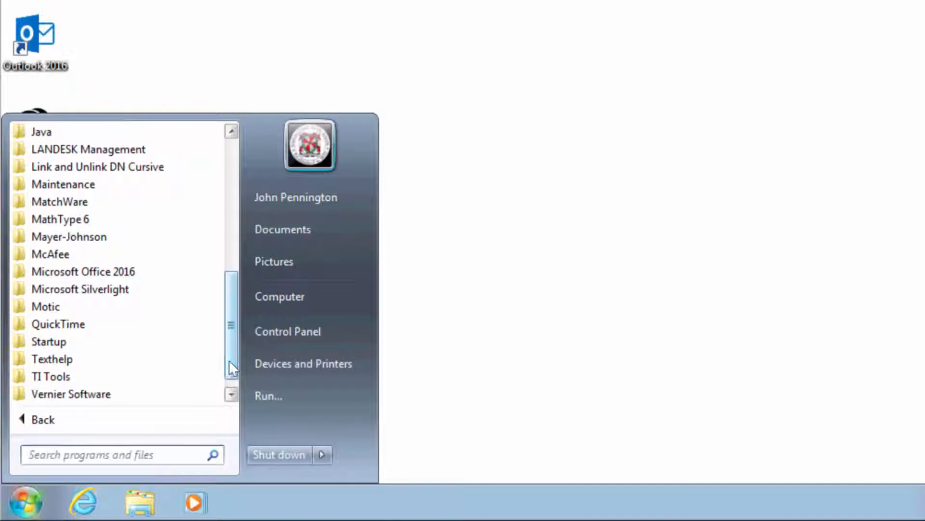
pyautogui.click(83, 271)
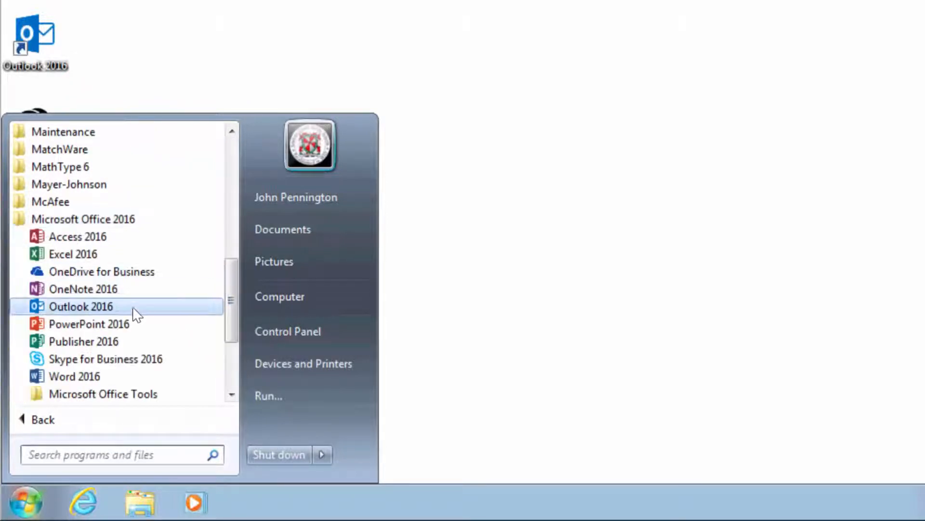
pyautogui.click(81, 305)
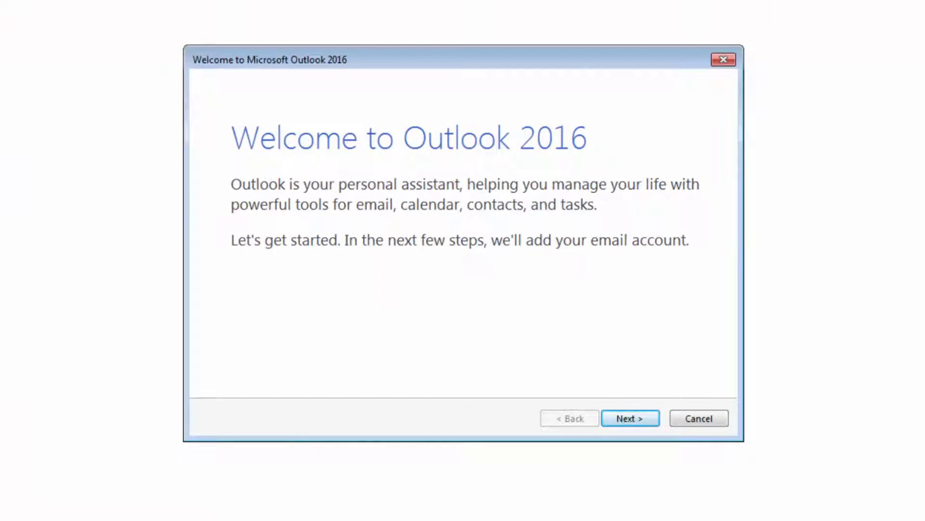
pyautogui.moveTo(570, 458)
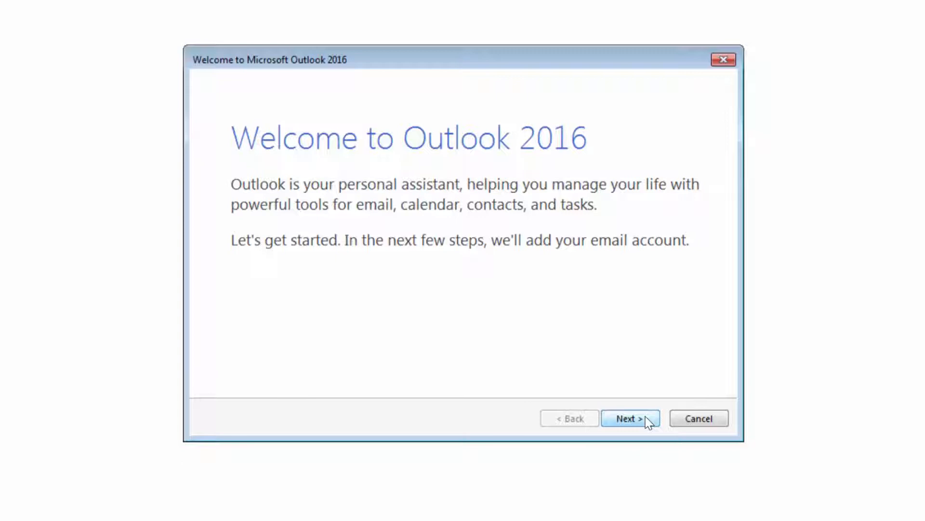
# Proceed through the welcome screens, accepting the auto-filled LCPS e-mail address for automatic setup
pyautogui.click(629, 417)
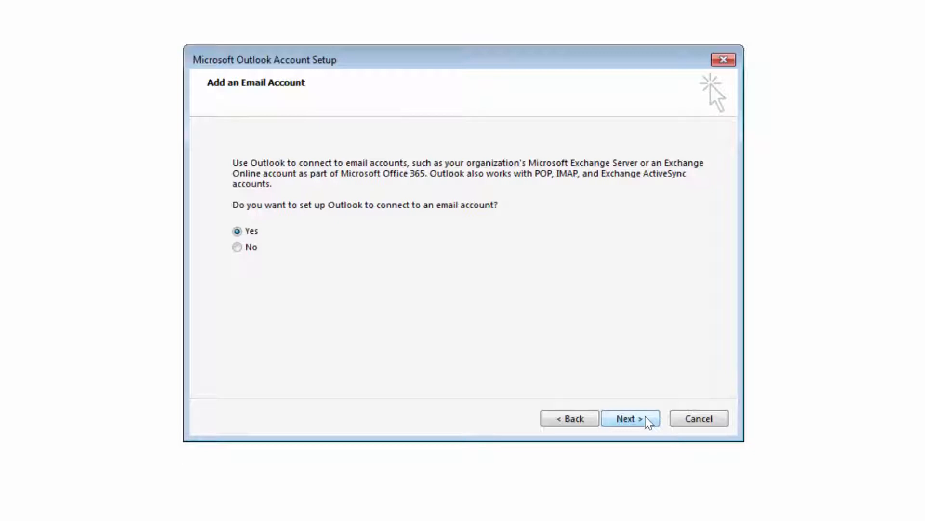
pyautogui.click(629, 417)
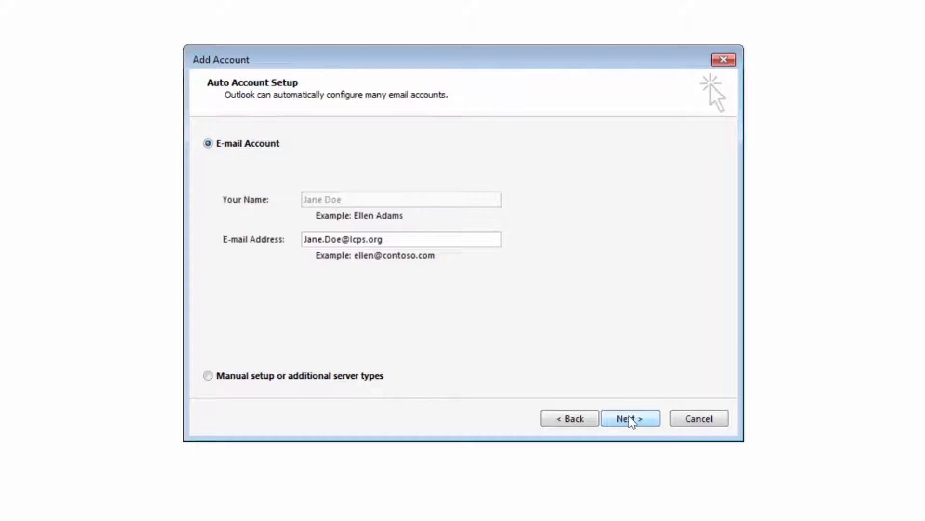
pyautogui.click(631, 418)
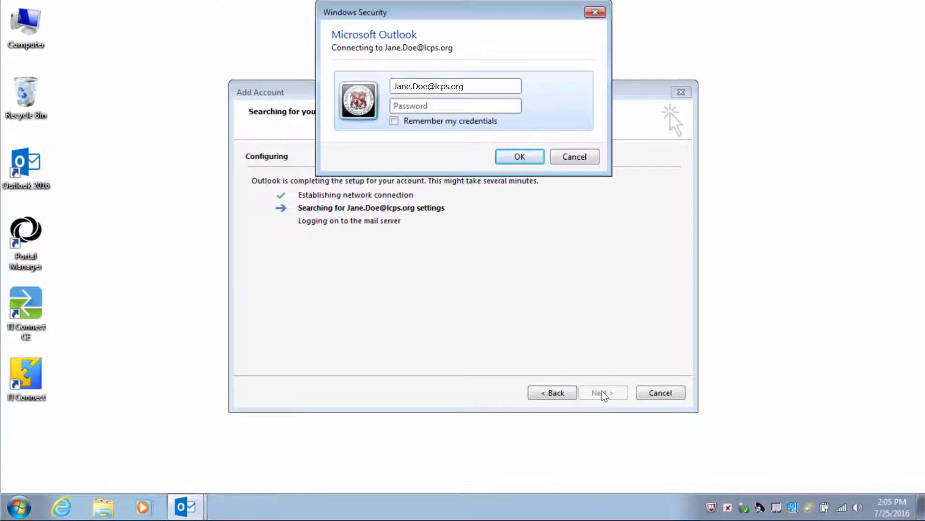
pyautogui.click(454, 106)
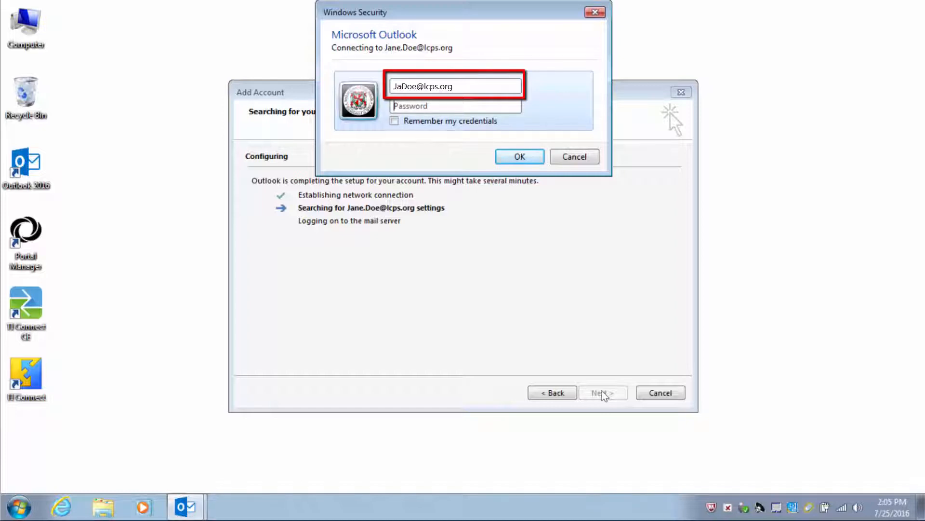
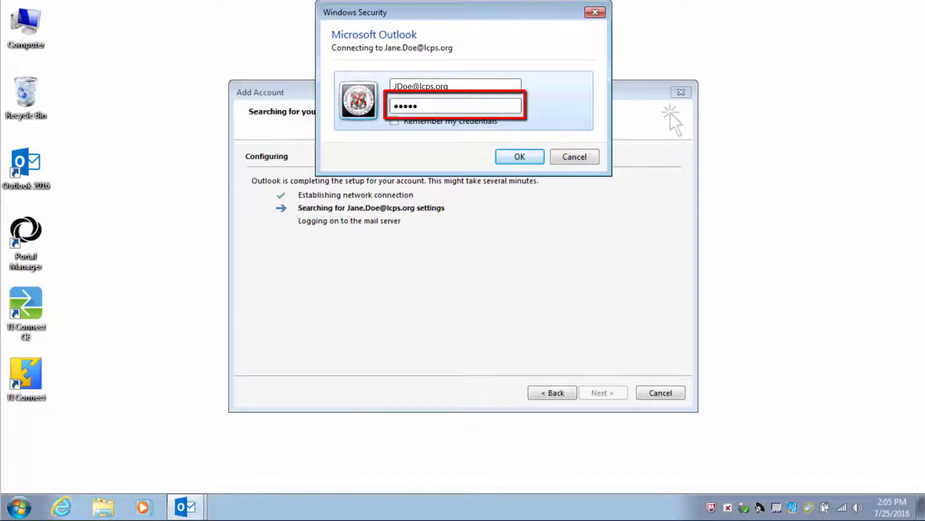
pyautogui.write('password')
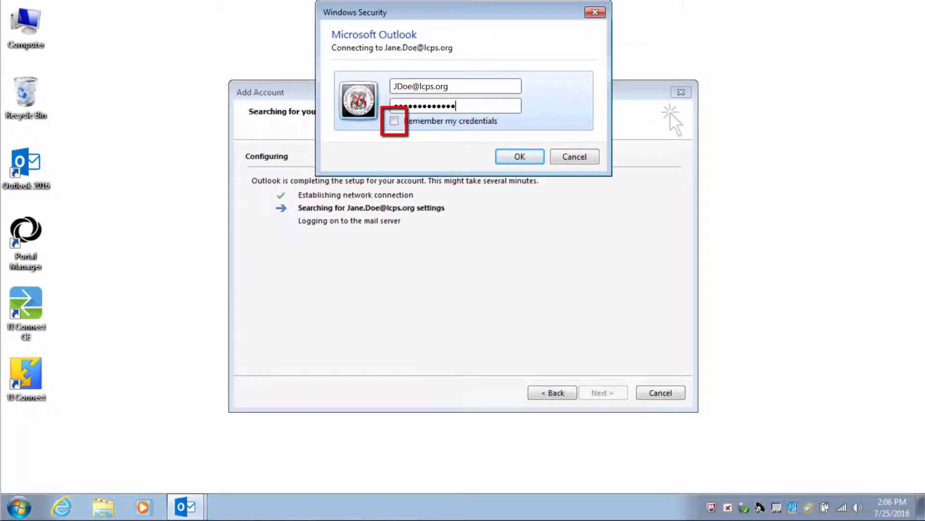
pyautogui.click(394, 121)
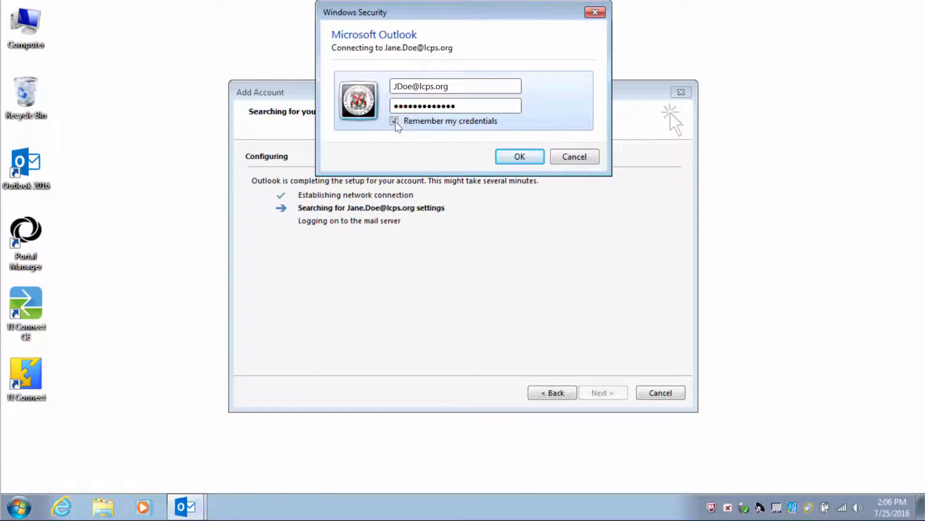
pyautogui.click(519, 156)
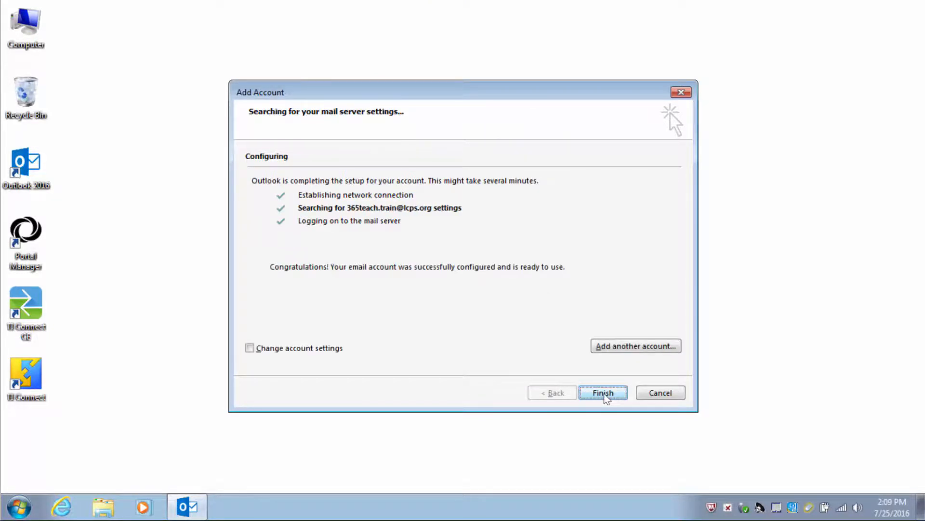
# Finish the Add Account wizard so Outlook opens the account's Inbox
pyautogui.click(603, 392)
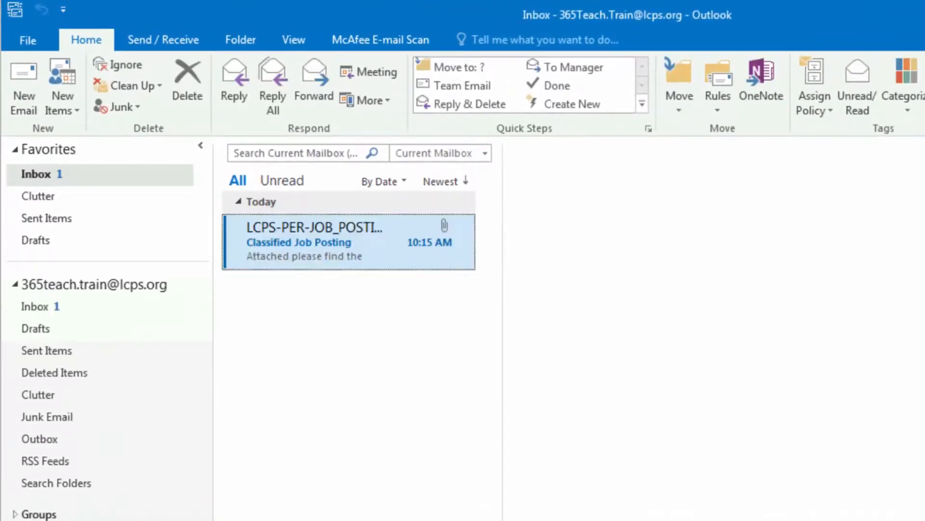
# Show the newest Classified Job Posting message in the Reading Pane
pyautogui.click(348, 241)
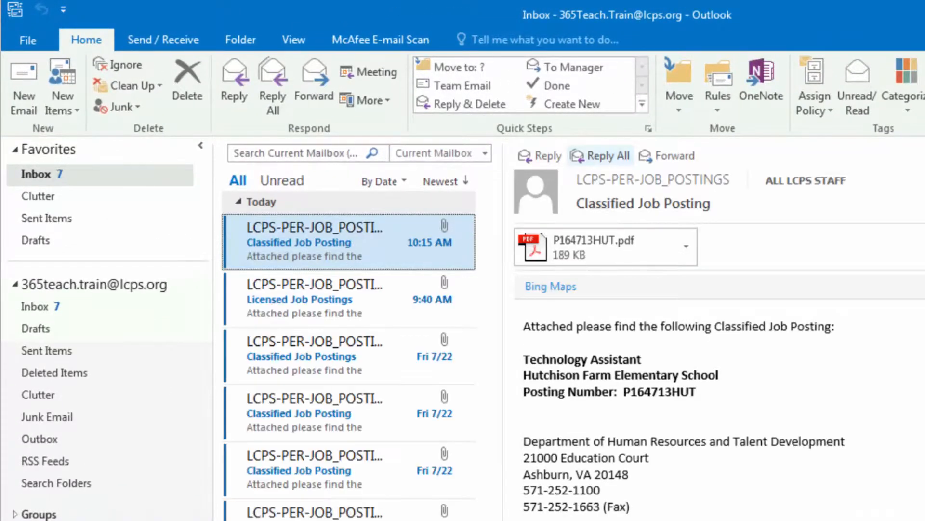